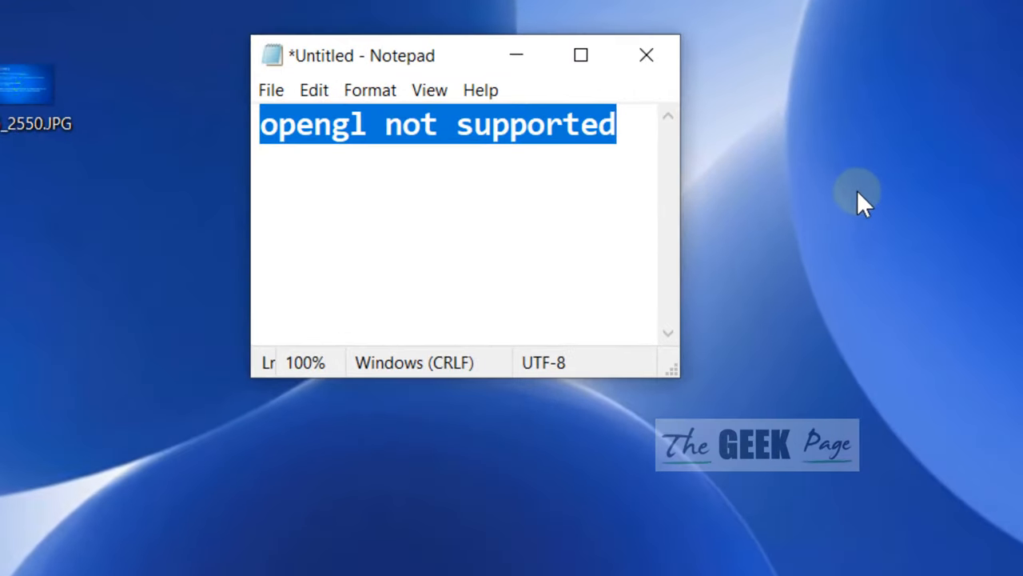
{"action": "mouse_move", "coordinate": [536, 104]}
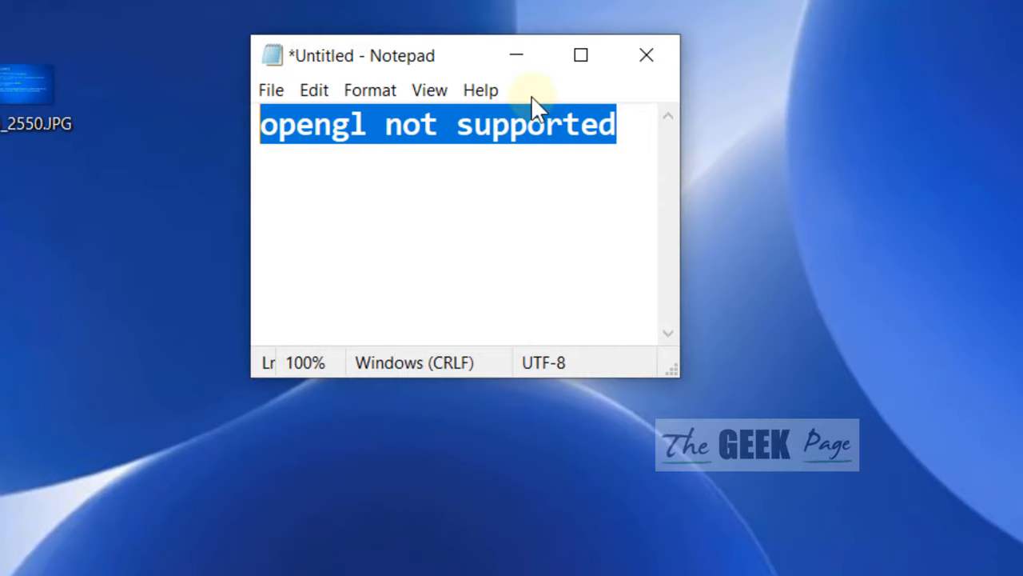
{"action": "mouse_move", "coordinate": [515, 55]}
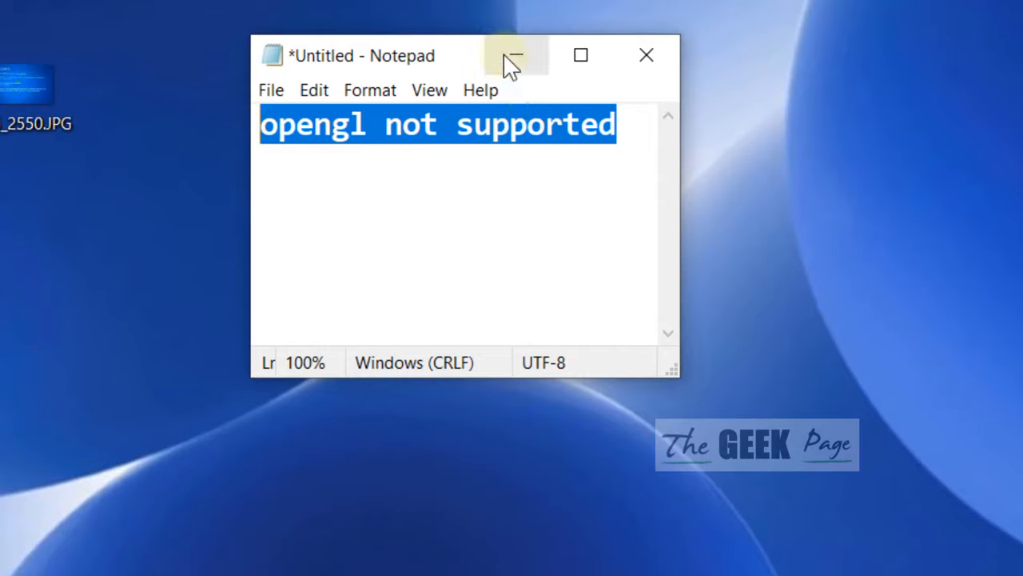
{"action": "mouse_move", "coordinate": [512, 55]}
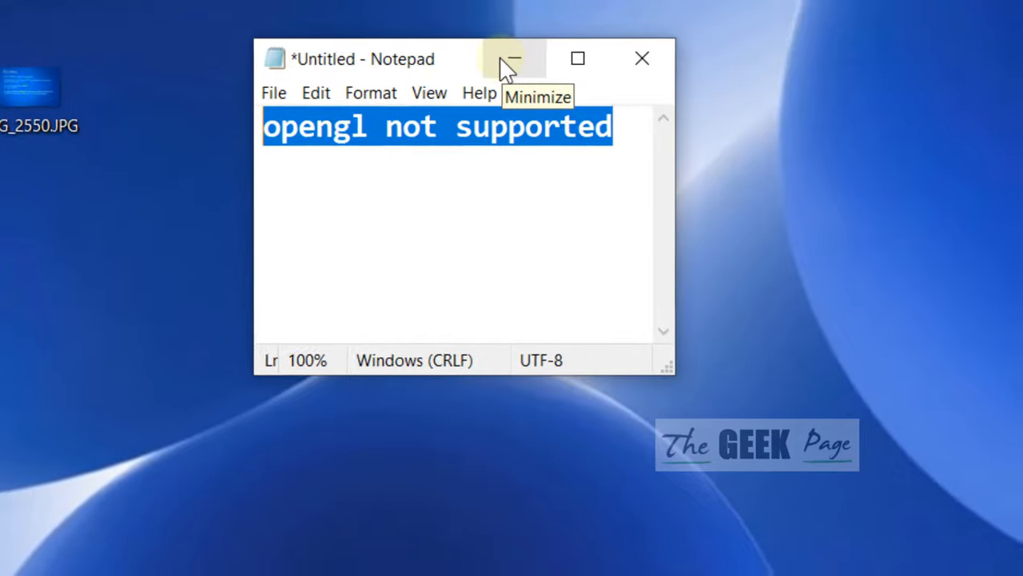
Open Display settings and scroll down to the Display 1 information for Intel HD Graphics 630
{"action": "left_click", "coordinate": [514, 58]}
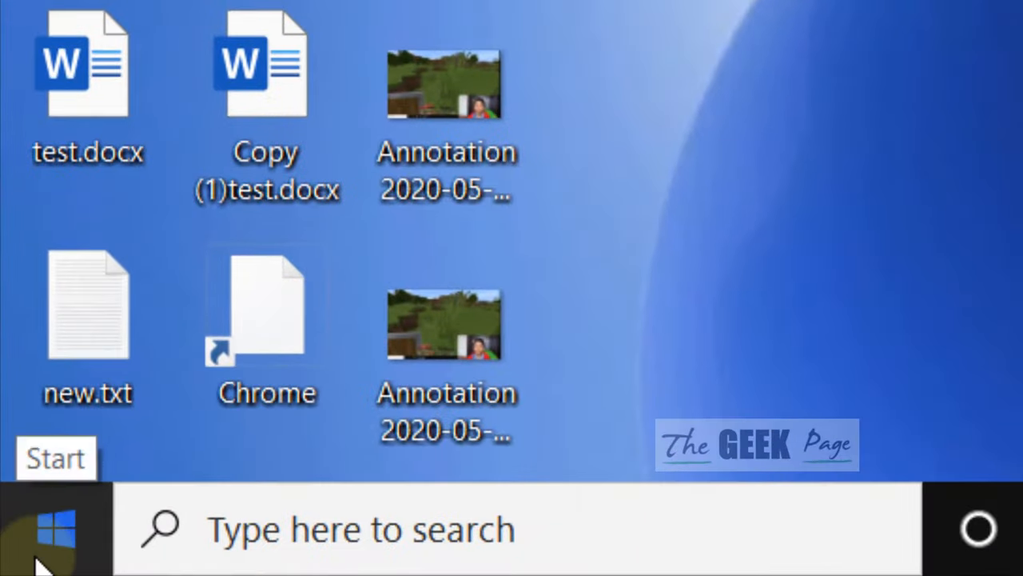
{"action": "left_click", "coordinate": [88, 311]}
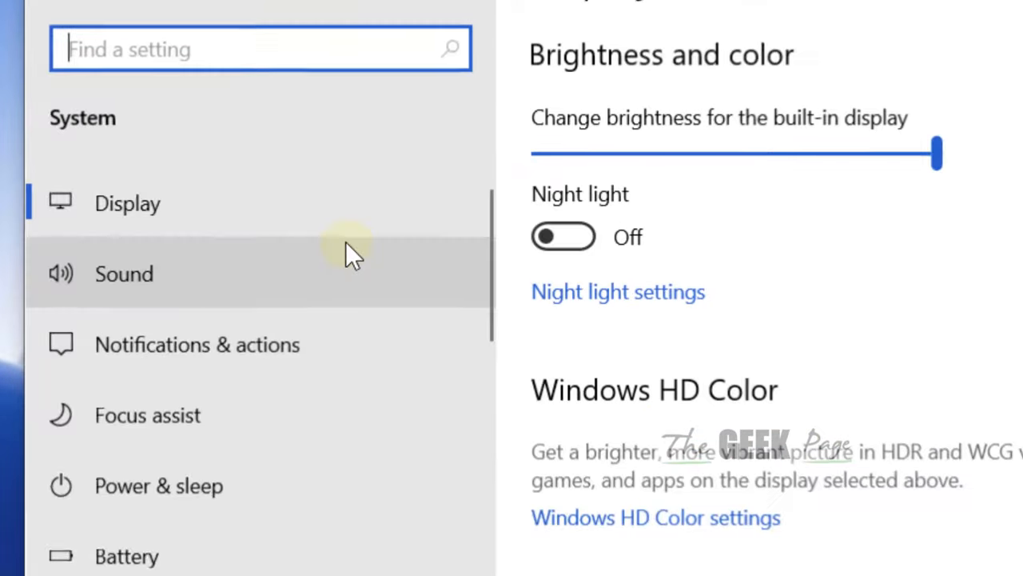
{"action": "mouse_move", "coordinate": [160, 203]}
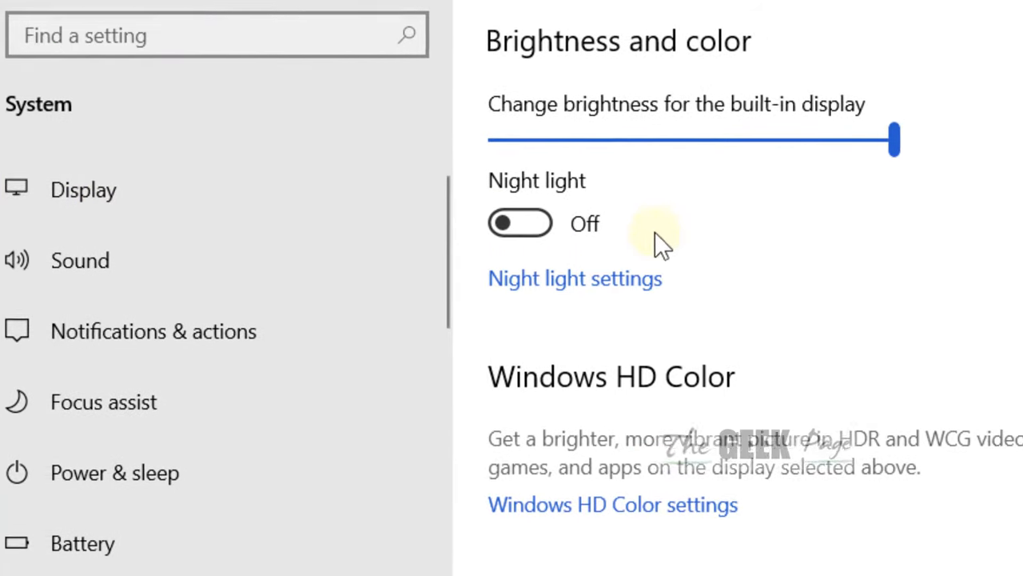
{"action": "scroll", "scroll_direction": "down", "scroll_amount": 3}
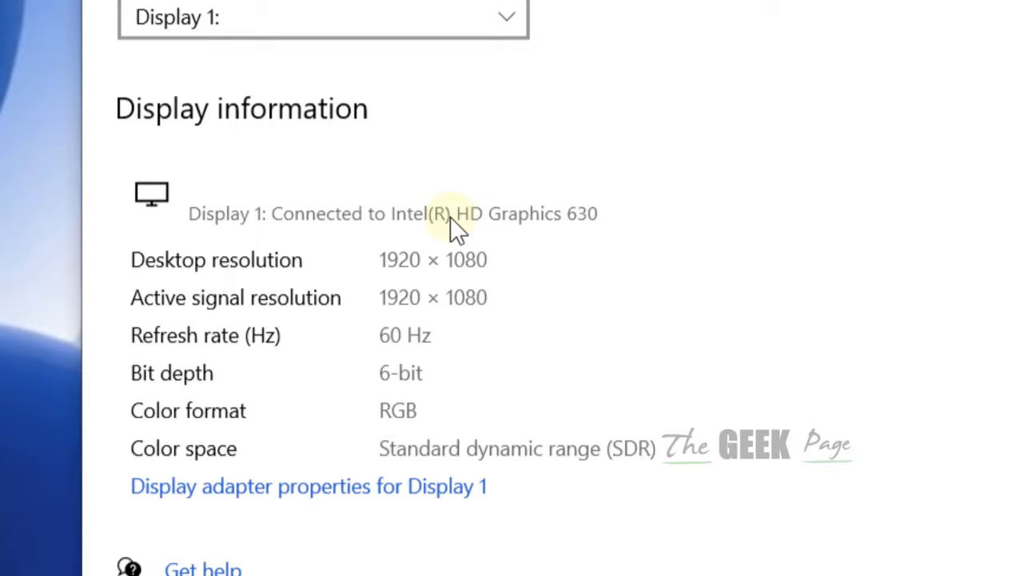
{"action": "scroll", "scroll_direction": "down", "scroll_amount": 3}
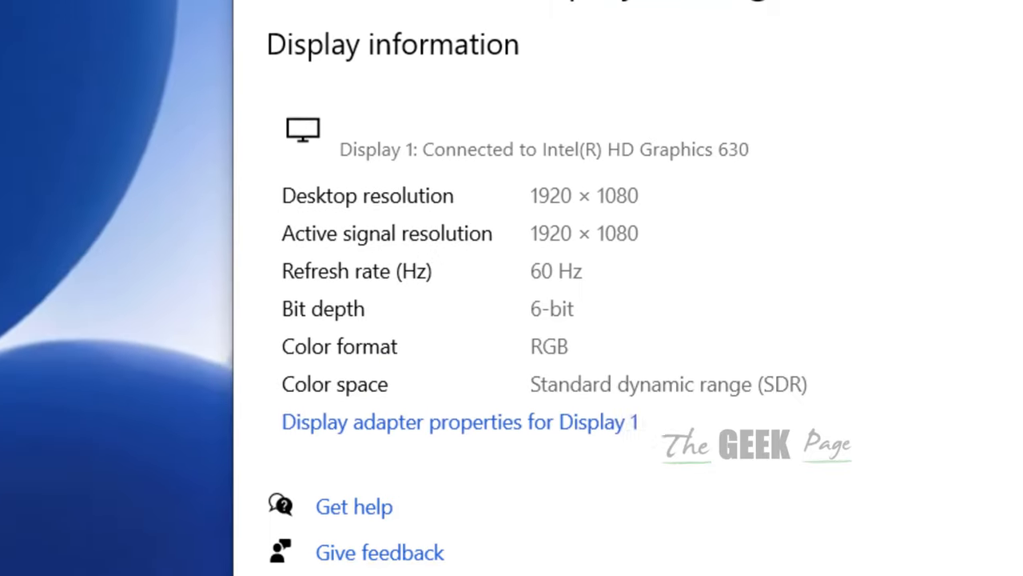
Open Display 1's adapter properties to see adapter type Intel(R) HD Graphics 630
{"action": "left_click", "coordinate": [459, 421]}
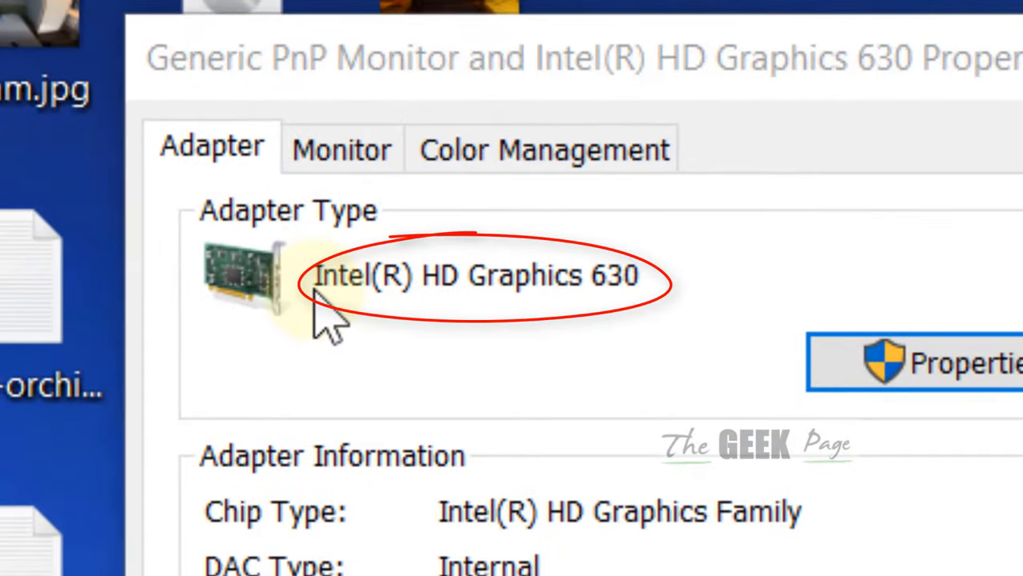
{"action": "mouse_move", "coordinate": [480, 308]}
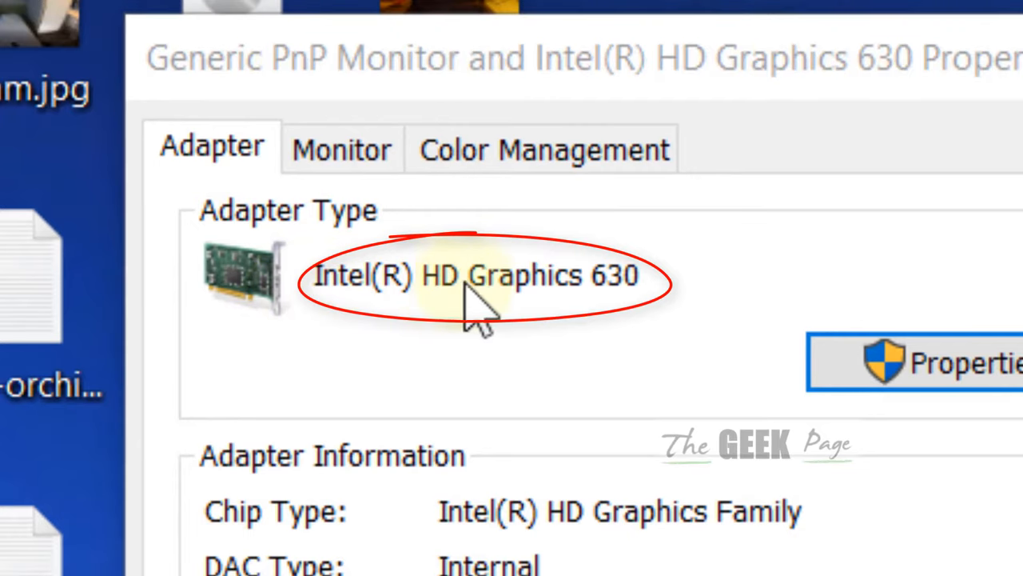
{"action": "mouse_move", "coordinate": [656, 304]}
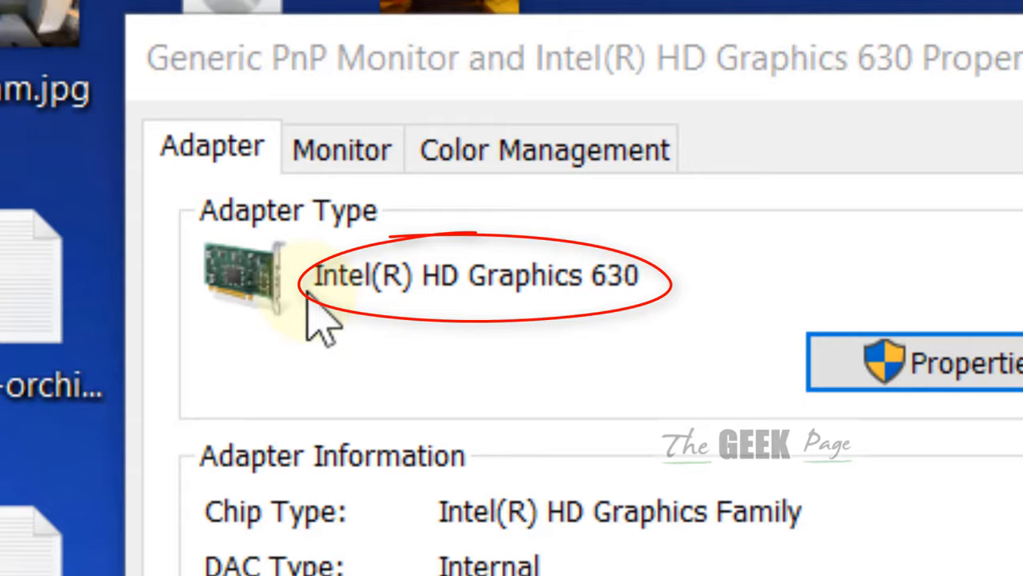
{"action": "mouse_move", "coordinate": [327, 320]}
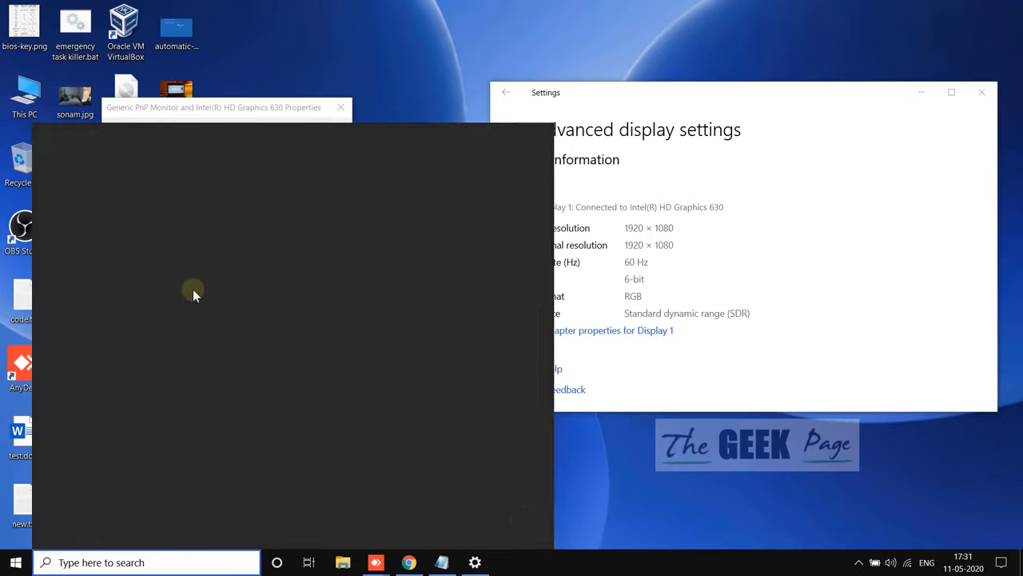
Search a new tab for 'intel hd graphics 630 driver download window 10'
{"action": "left_click", "coordinate": [408, 562]}
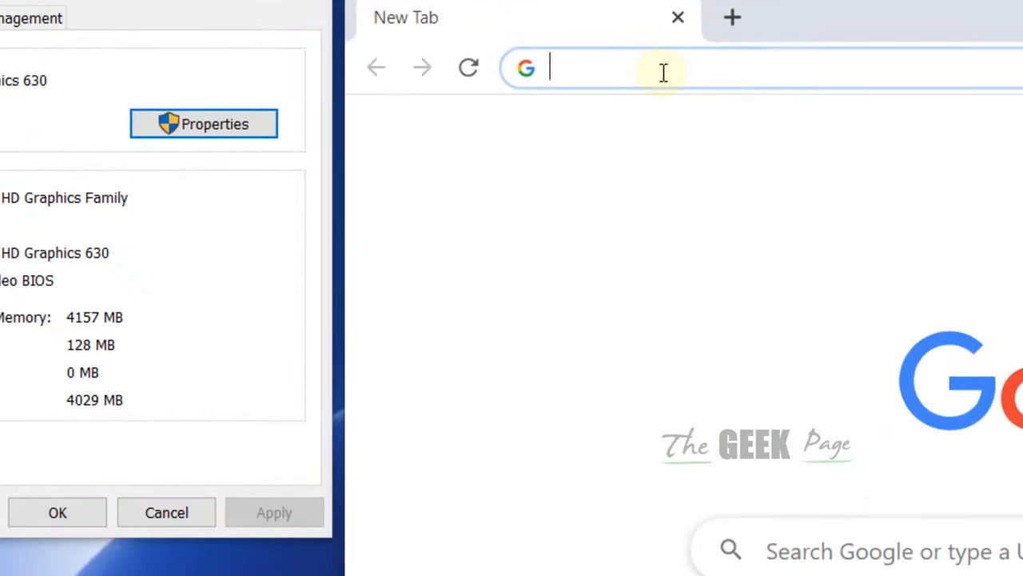
{"action": "type", "text": "intel"}
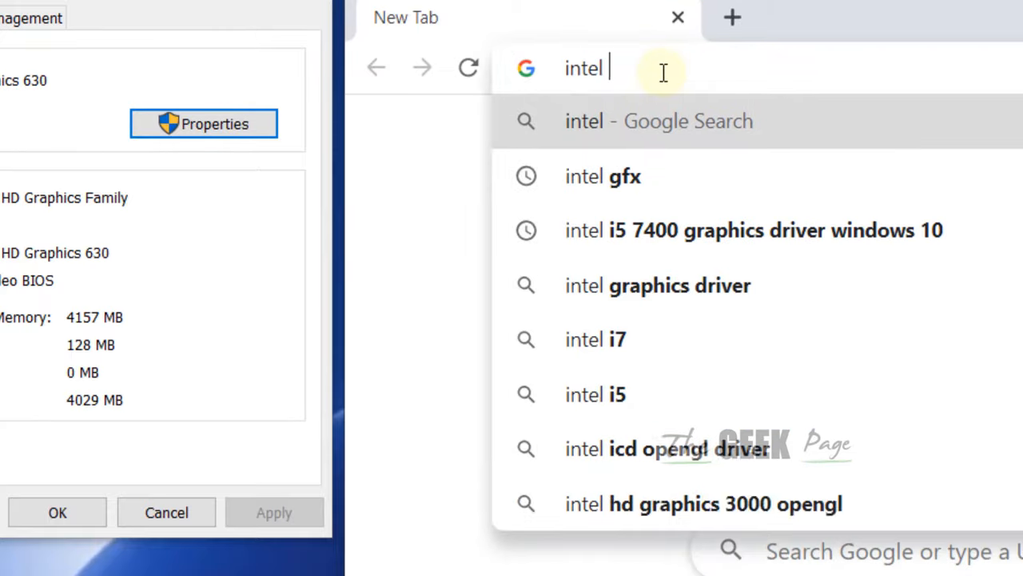
{"action": "type", "text": "hd graphics"}
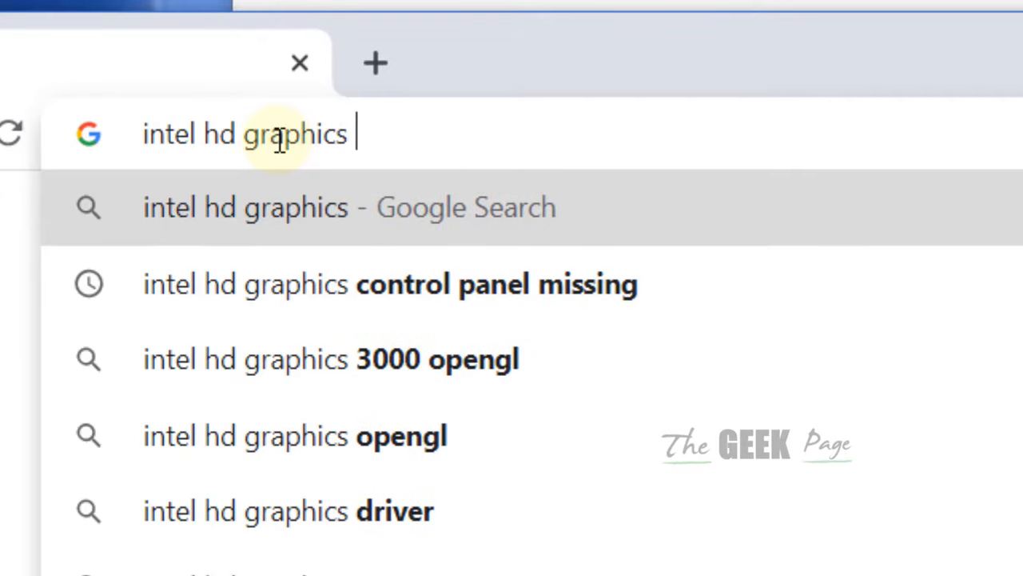
{"action": "type", "text": "630"}
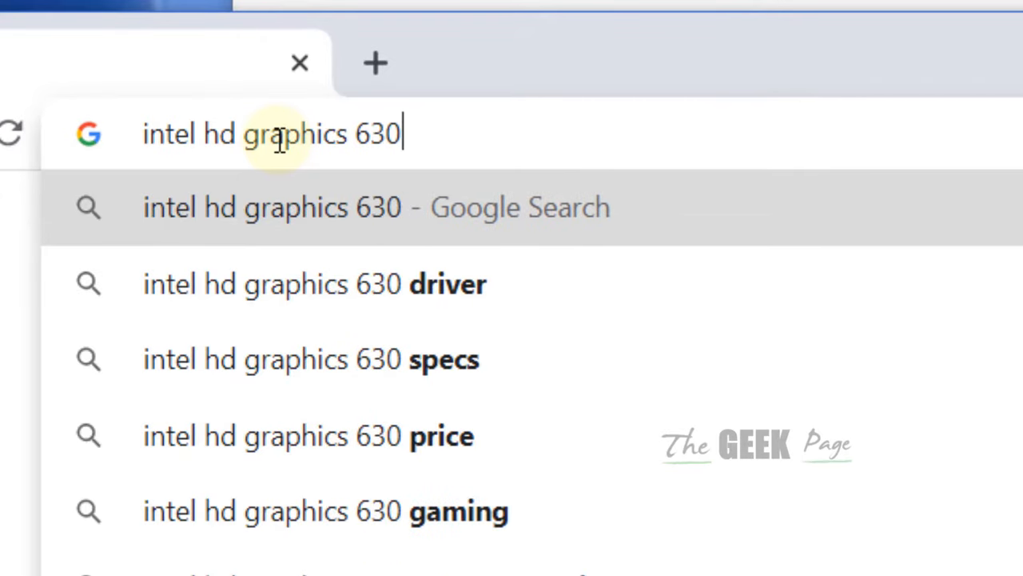
{"action": "type", "text": "driver download"}
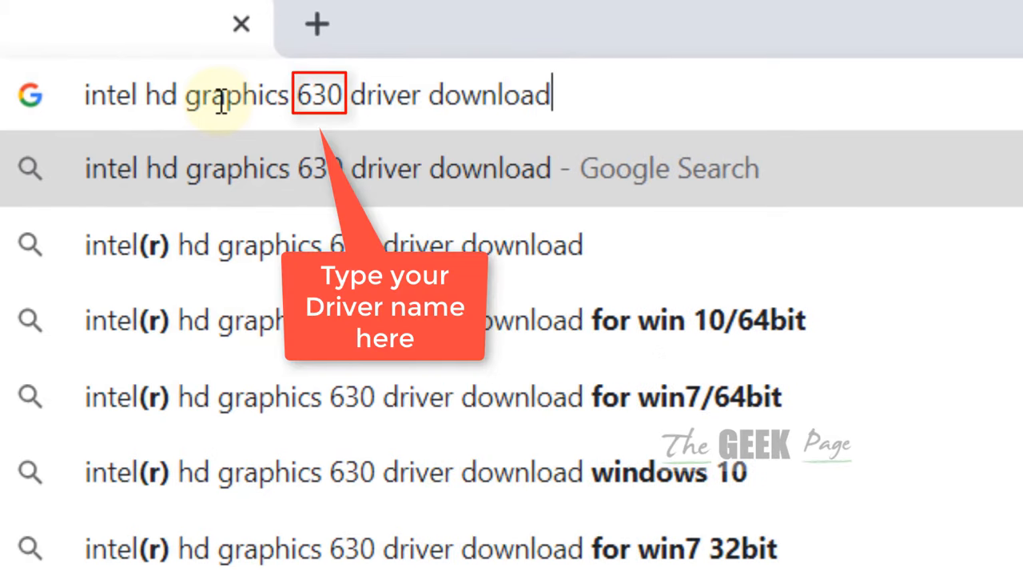
{"action": "type", "text": "window 10"}
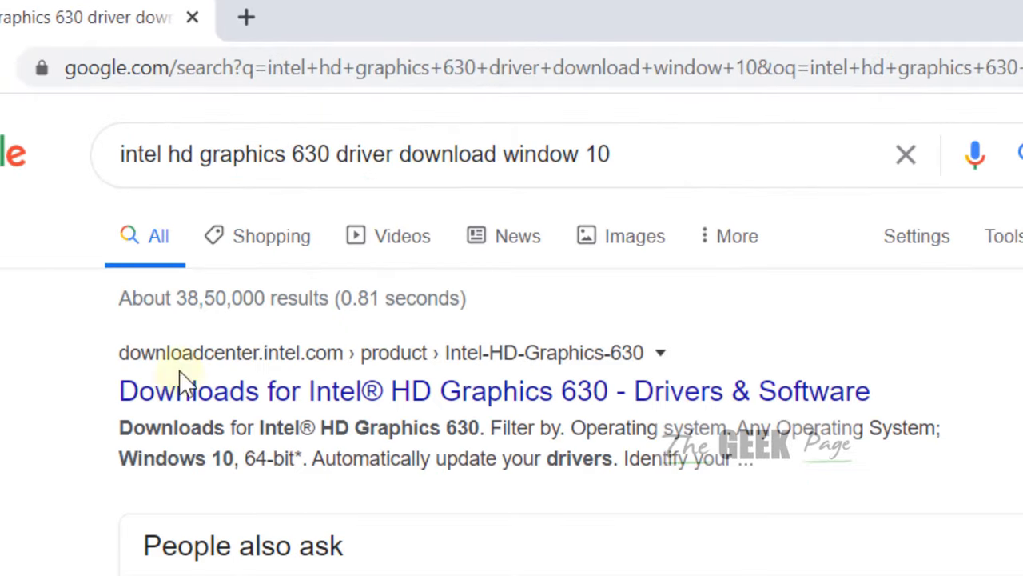
Open Intel's HD Graphics 630 download page and mark the Windows 10 DCH driver's 64-bit OS
{"action": "left_click", "coordinate": [493, 391]}
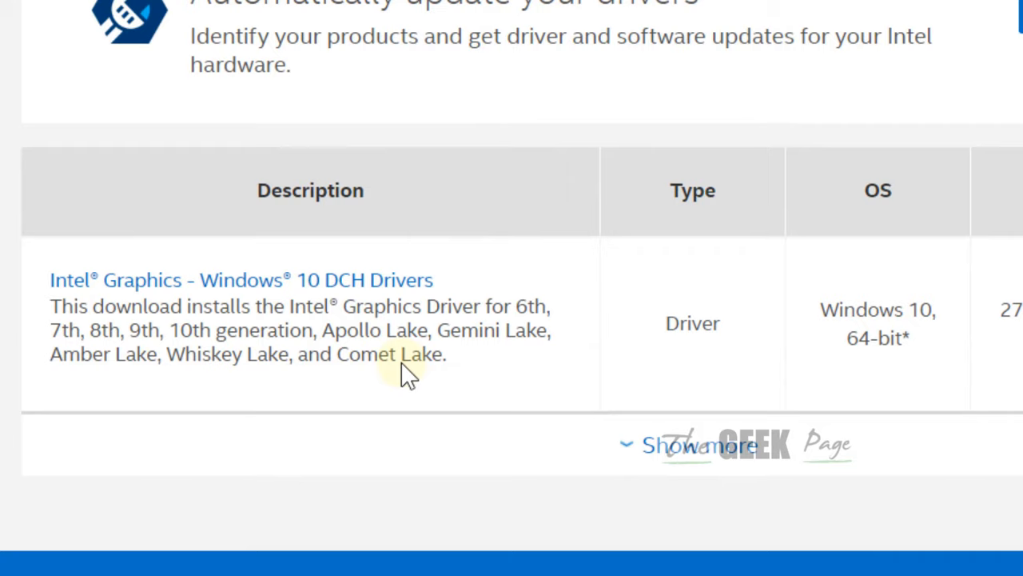
{"action": "mouse_move", "coordinate": [213, 364]}
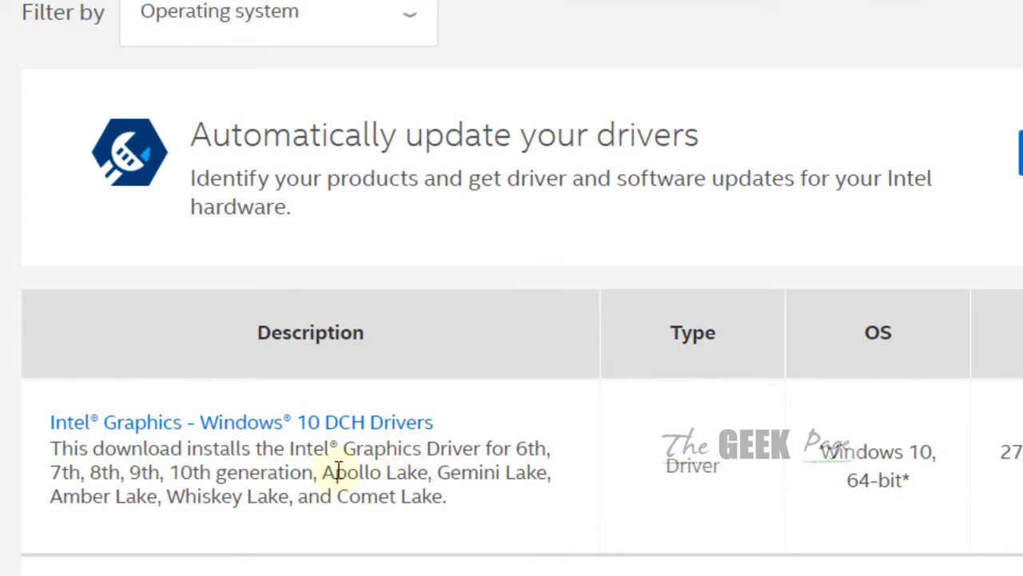
{"action": "mouse_move", "coordinate": [909, 481]}
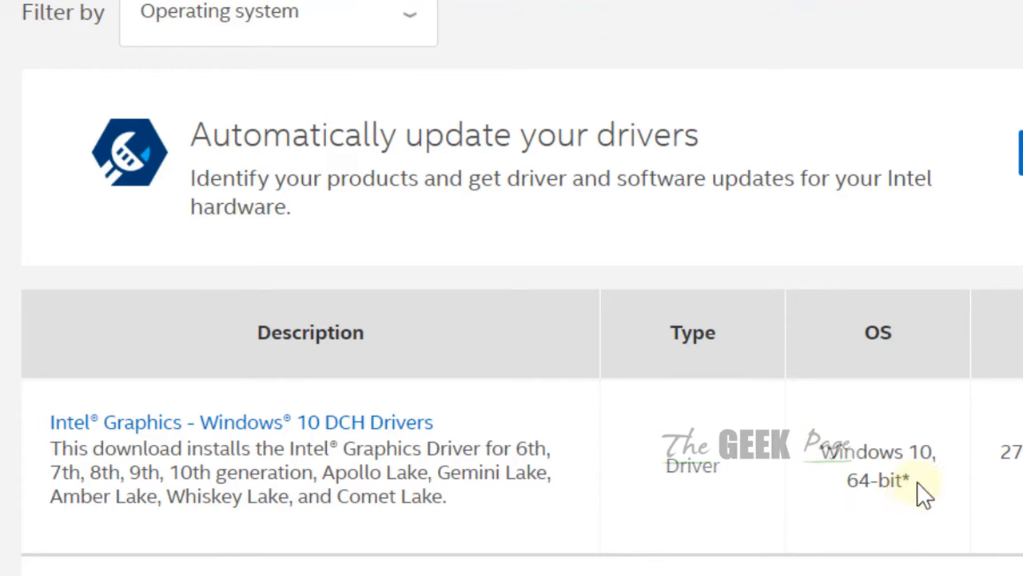
{"action": "double_click", "coordinate": [878, 480]}
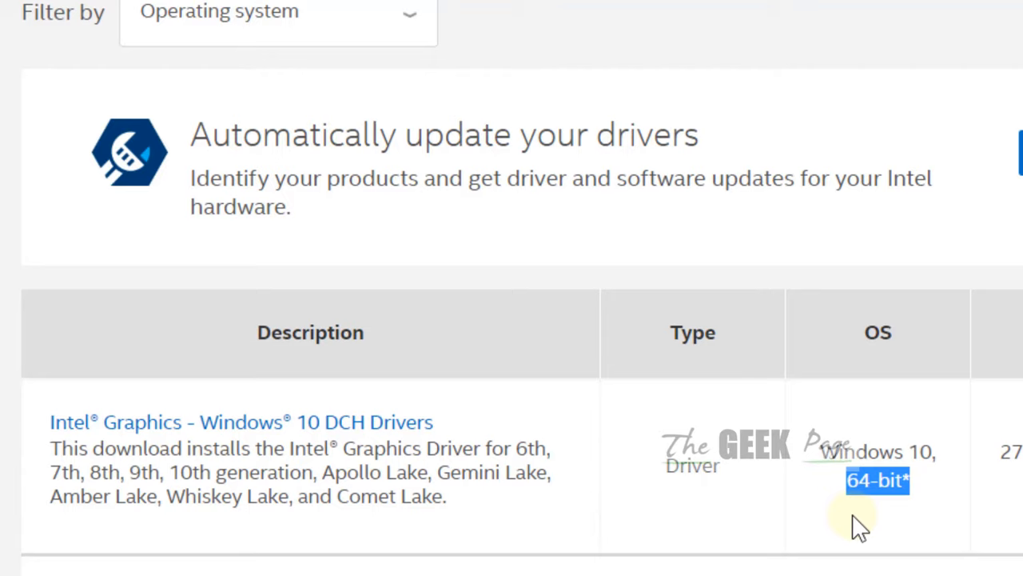
{"action": "mouse_move", "coordinate": [420, 380]}
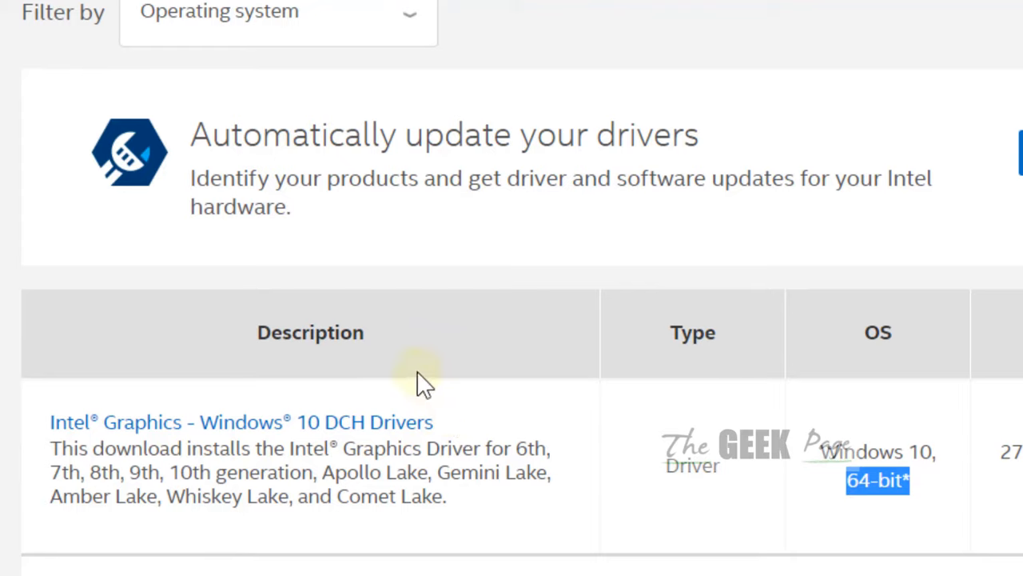
{"action": "mouse_move", "coordinate": [823, 496]}
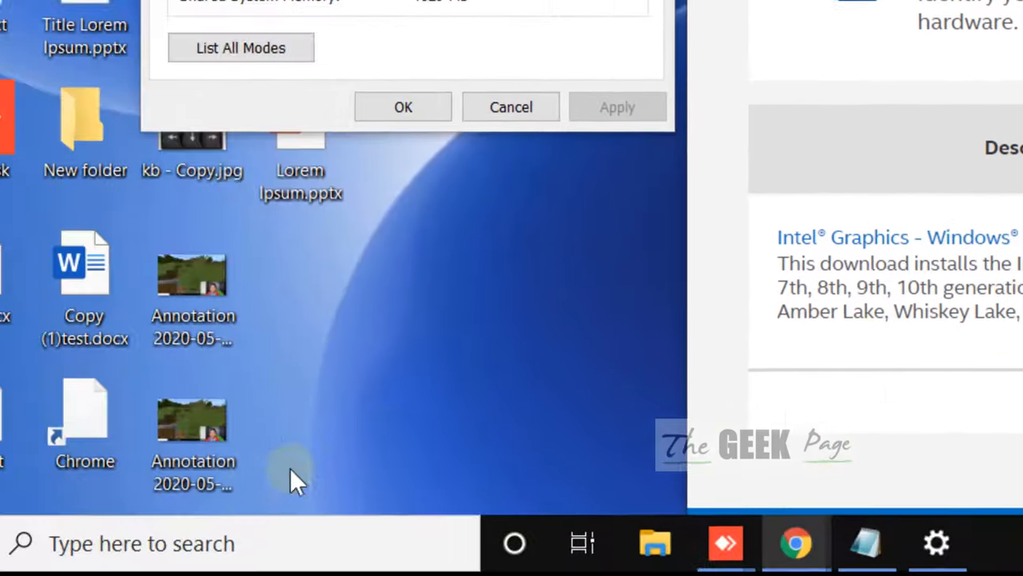
Search 'syste' and open System Information to read System Type x64-based PC
{"action": "type", "text": "syste"}
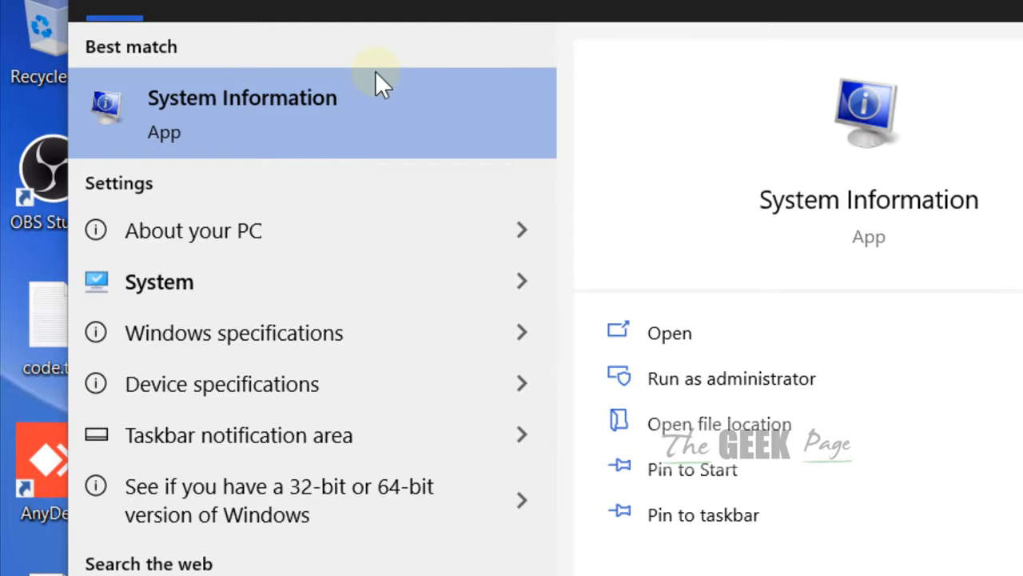
{"action": "left_click", "coordinate": [242, 112]}
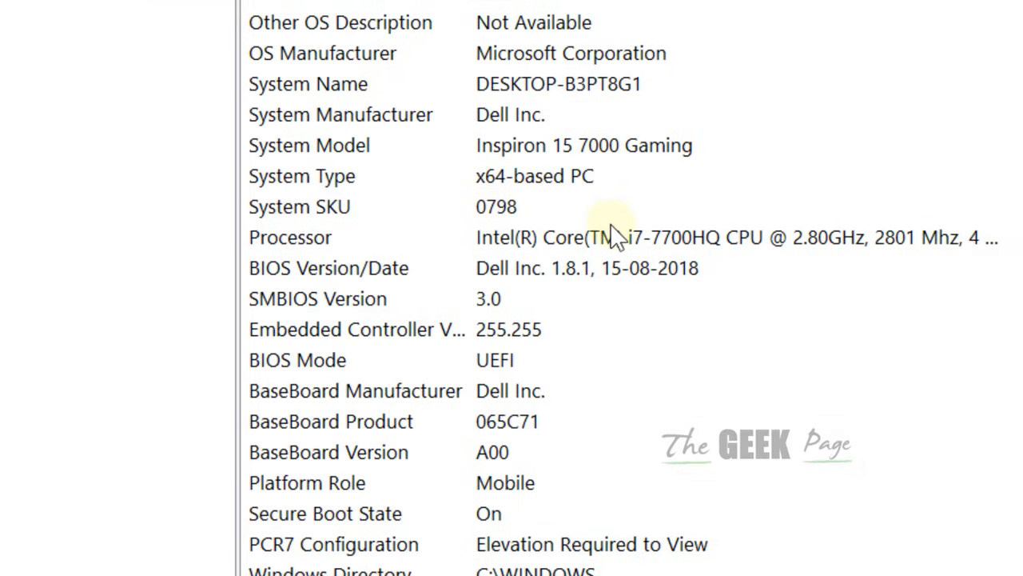